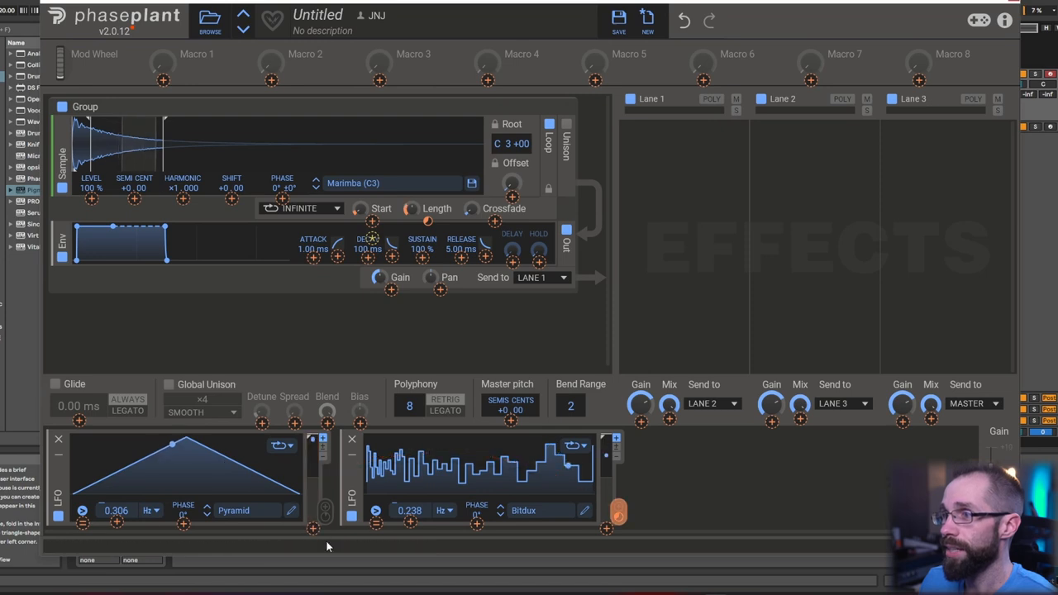
mouse_move(473, 212)
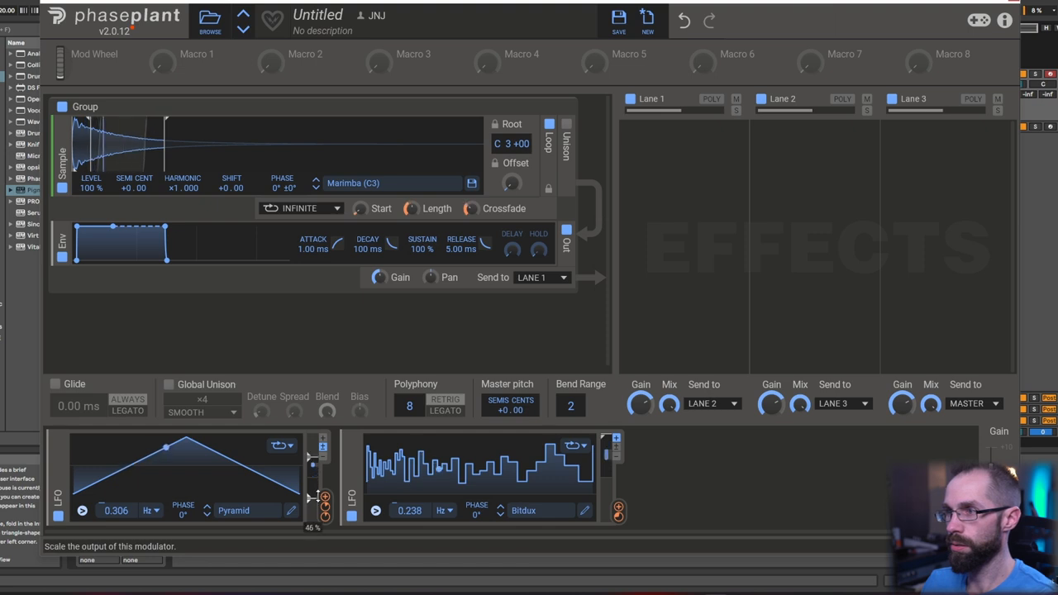
Step: Route LFO 1 to the marimba sampler's Start knob with a small depth of about 20%
drag(323, 504, 360, 207)
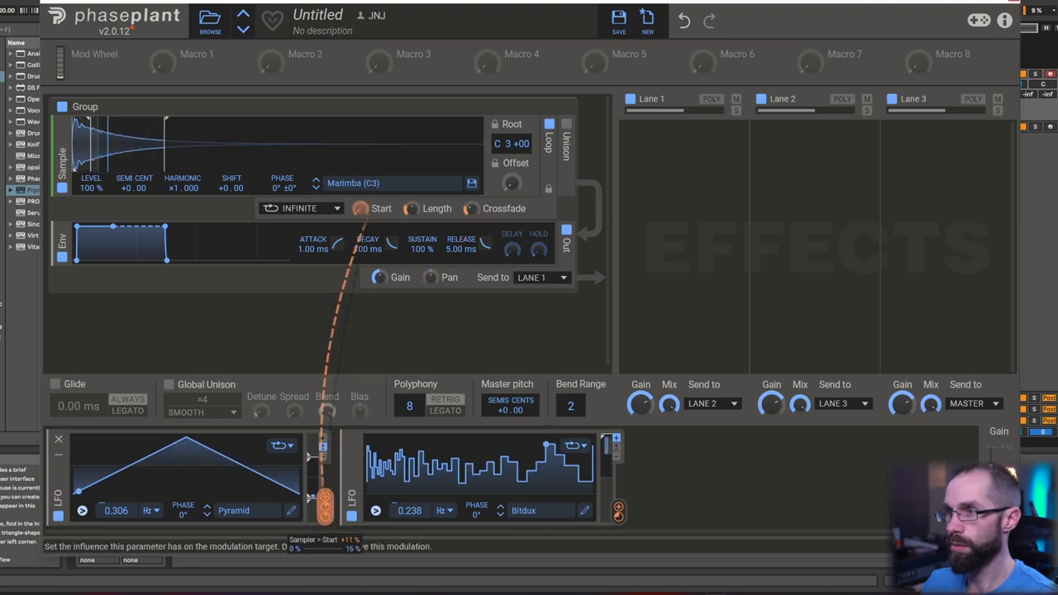
drag(322, 496, 322, 475)
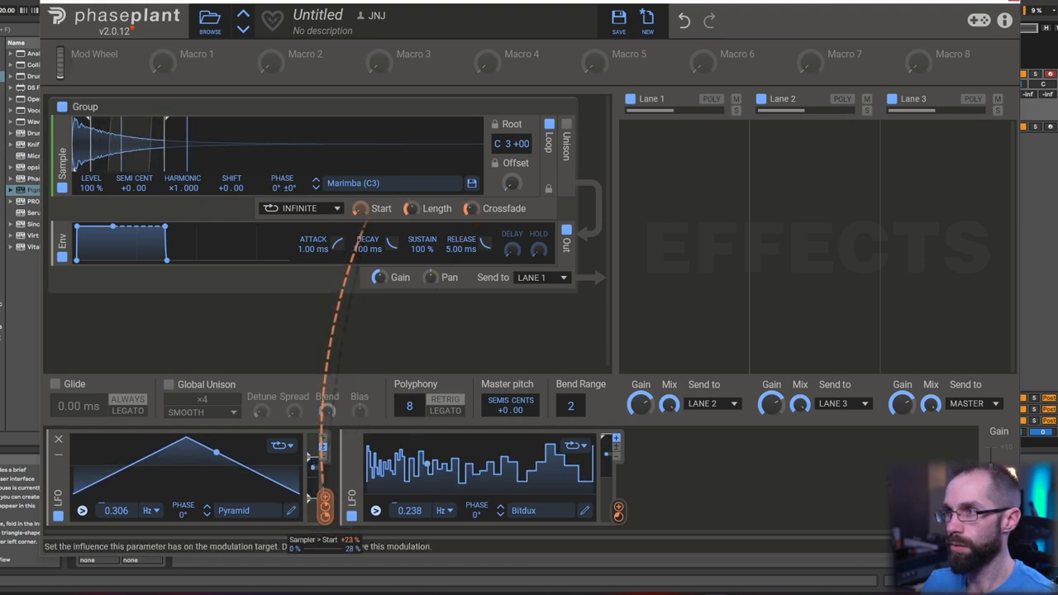